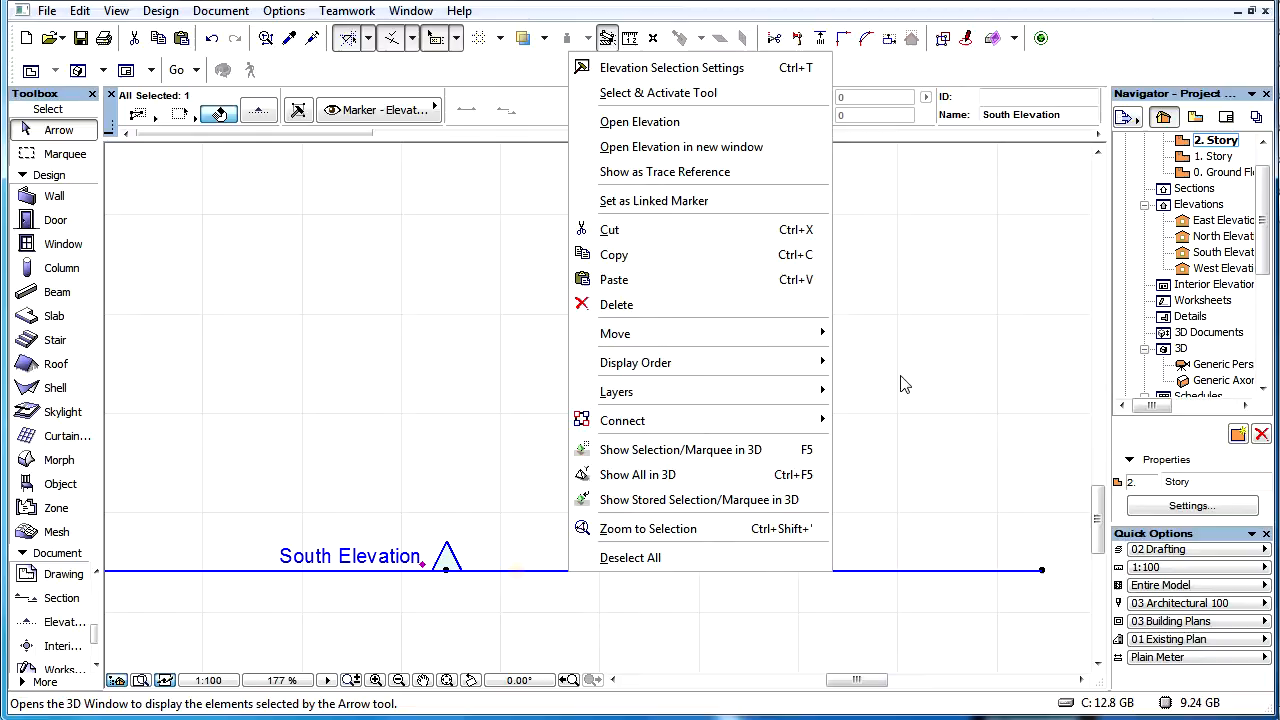
# Step: Open the South Elevation showing the wall and slab section at 1:20
pyautogui.click(639, 121)
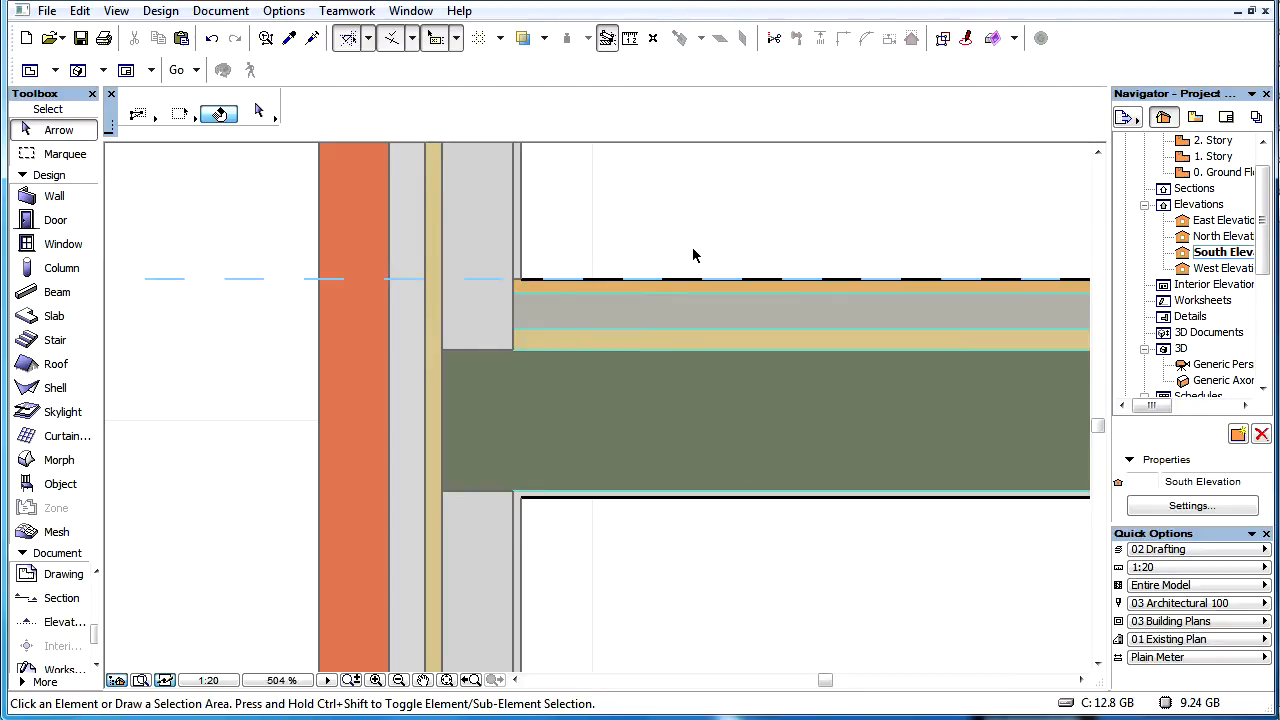
# Step: Show the whole model in a 3D perspective from the elevation's context menu
pyautogui.rightClick(694, 256)
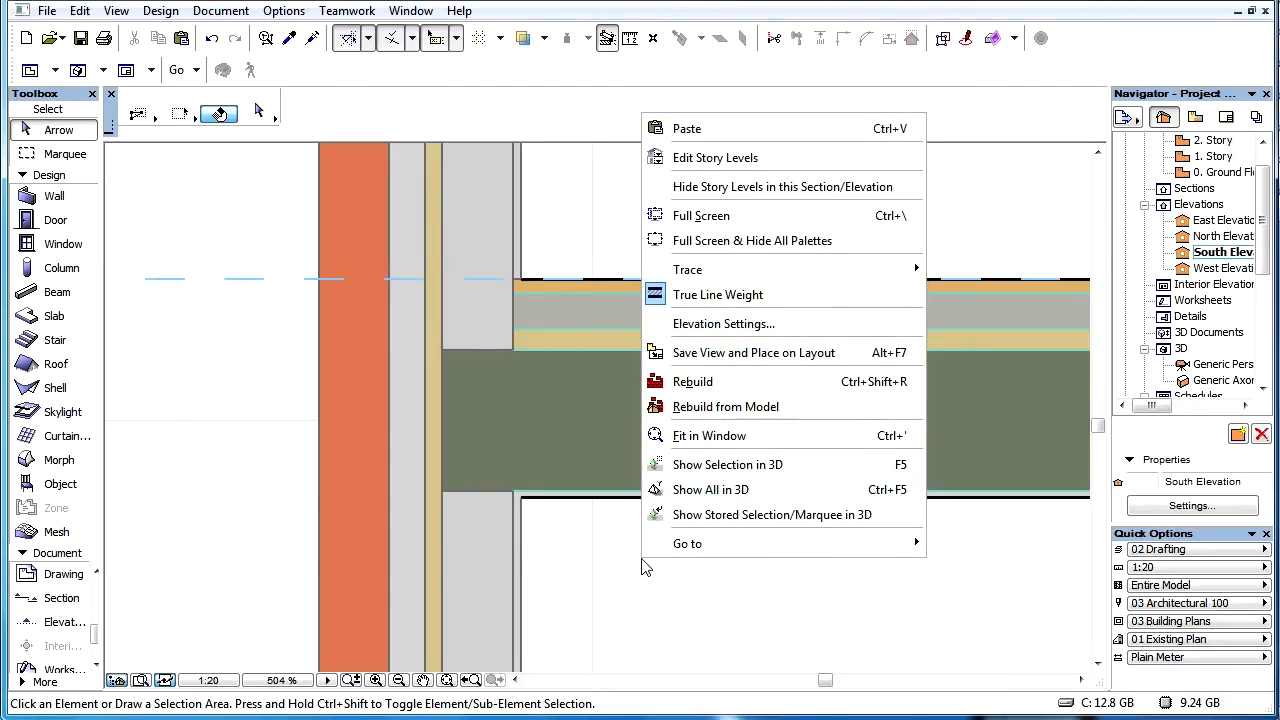
pyautogui.moveTo(710, 489)
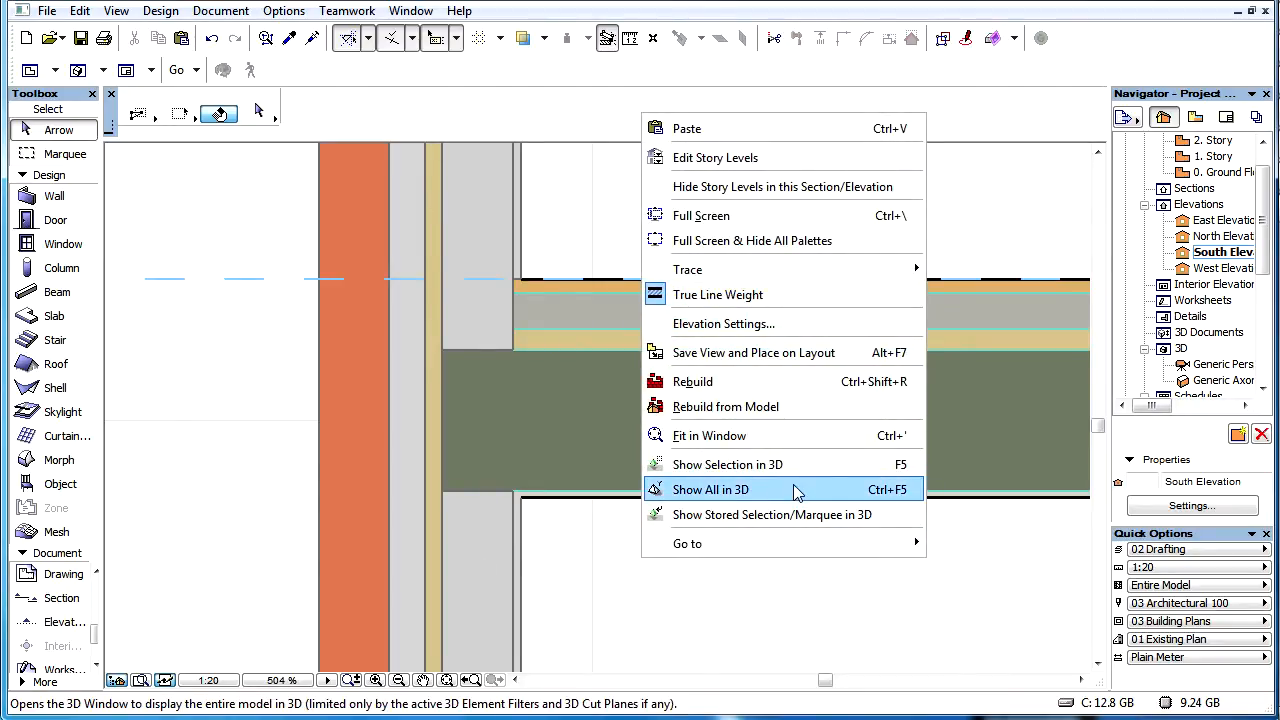
pyautogui.click(710, 489)
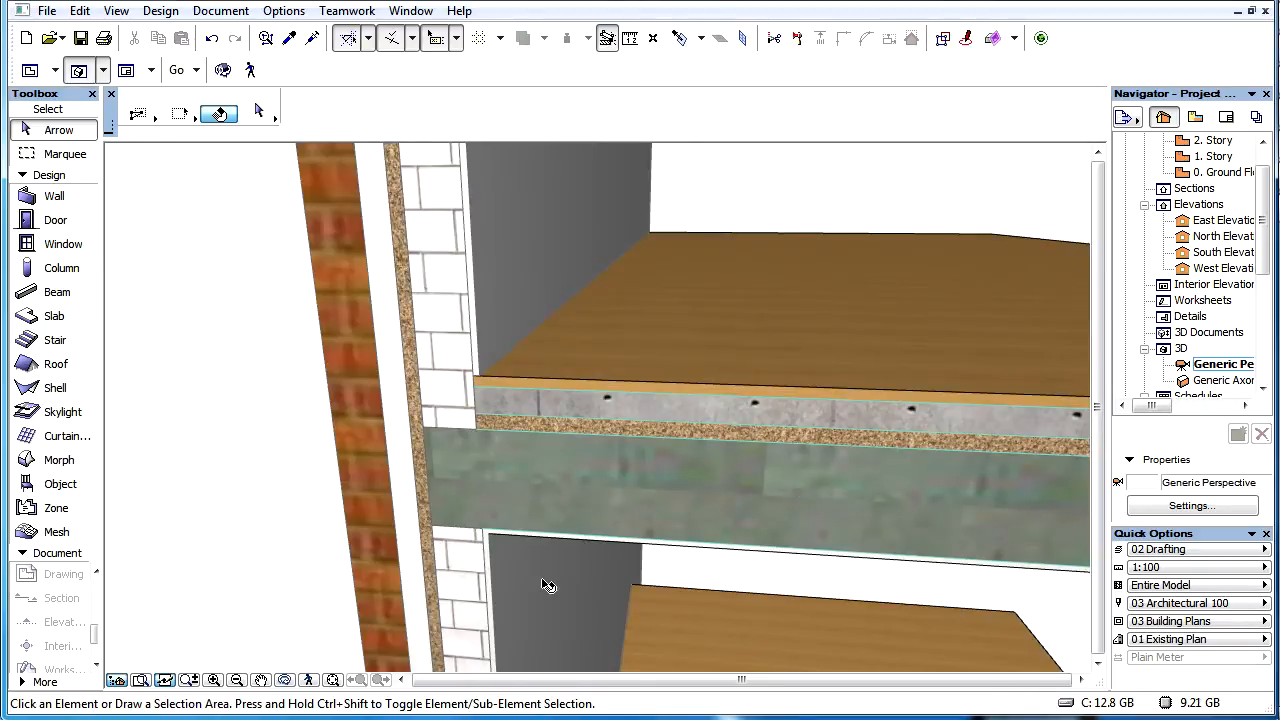
pyautogui.moveTo(540, 600)
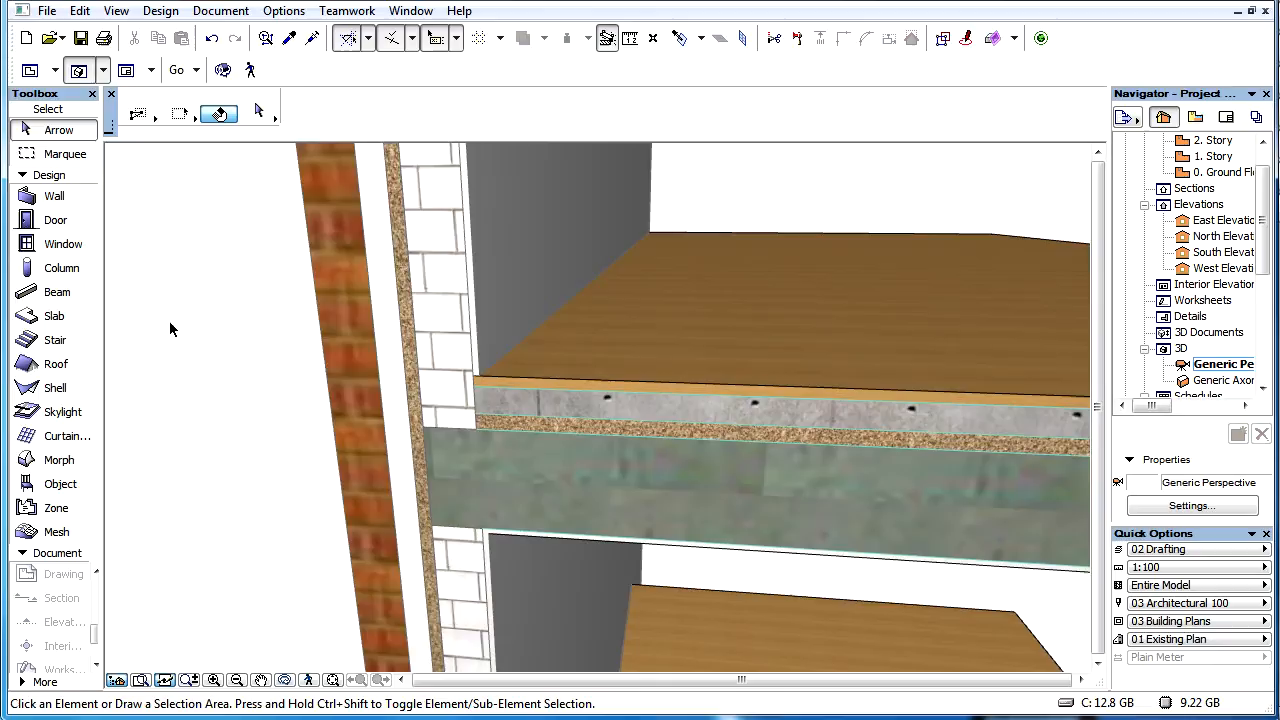
pyautogui.moveTo(738, 242)
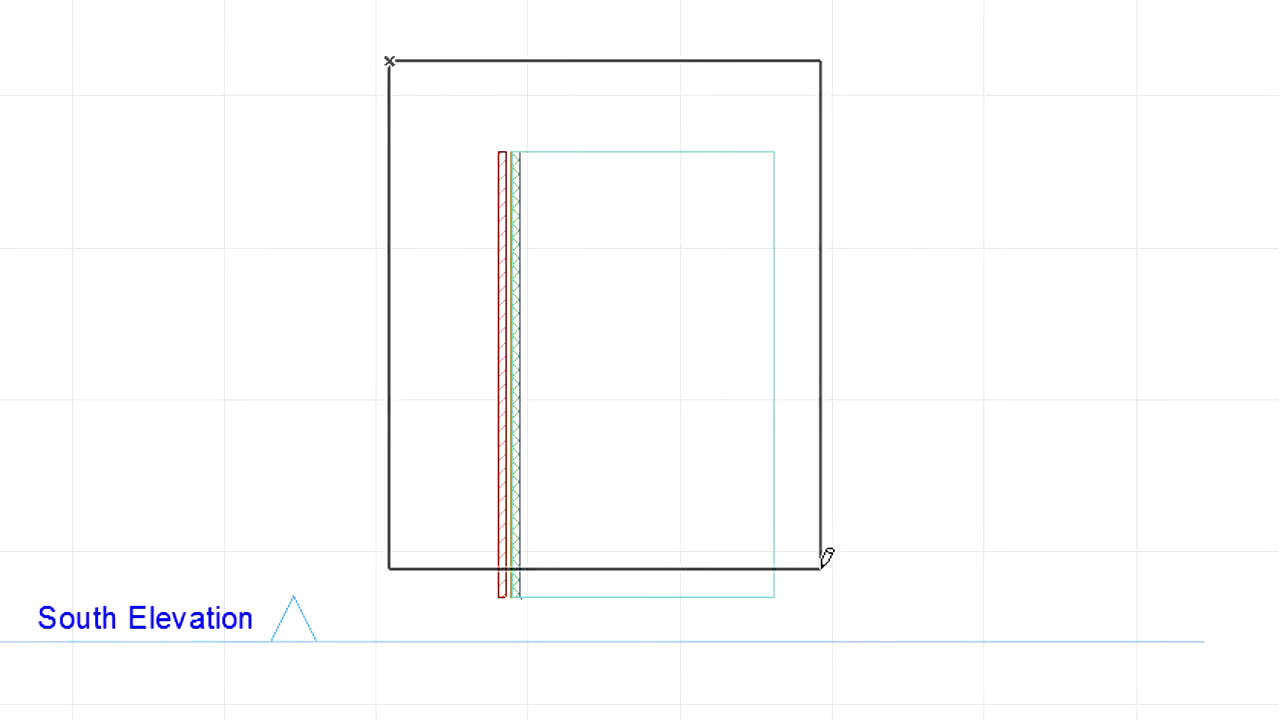
# Step: Call up the context menu for the marquee area around the wall and slab
pyautogui.rightClick(600, 310)
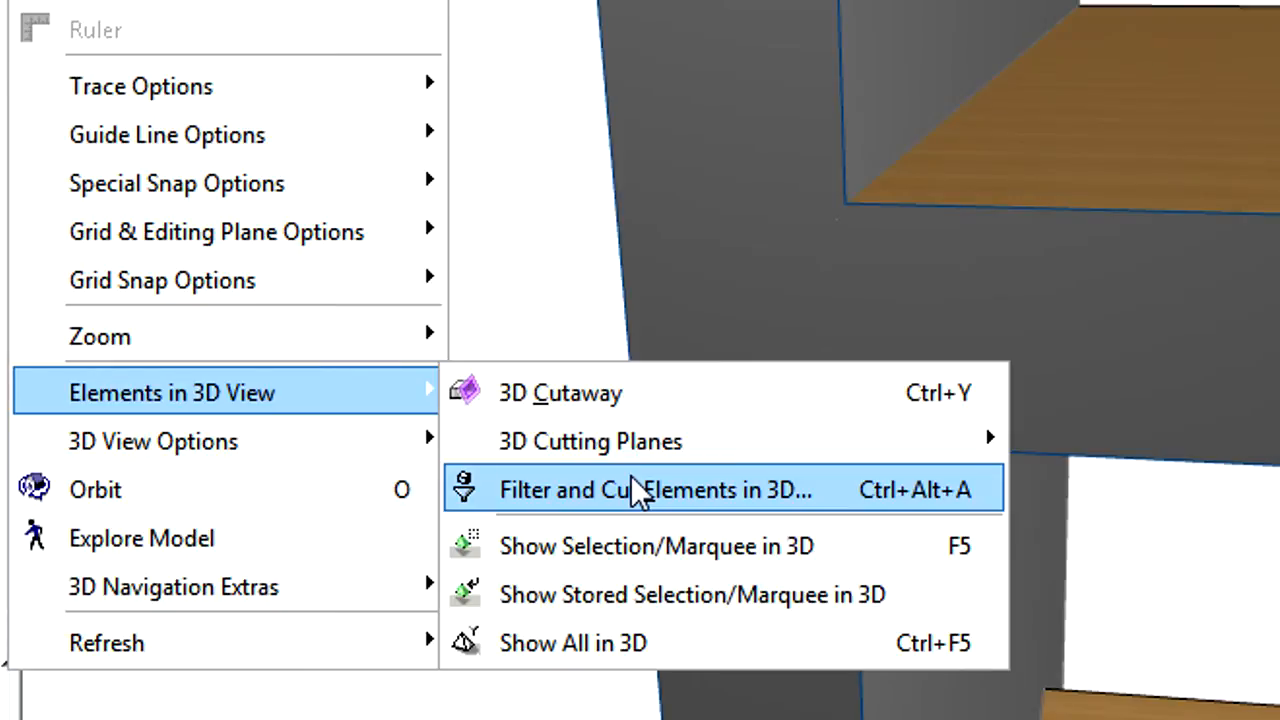
# Step: Set Partial Structure Display to Core Only in Filter and Cut Elements in 3D
pyautogui.click(645, 489)
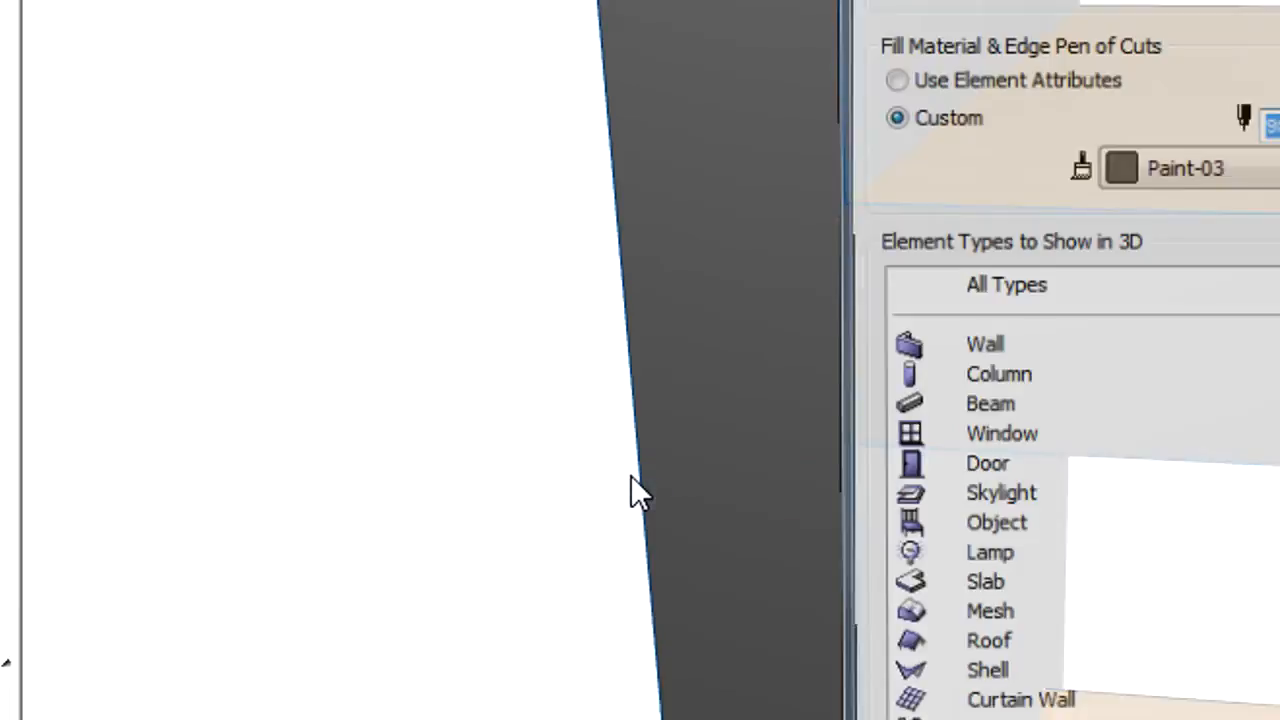
pyautogui.click(477, 219)
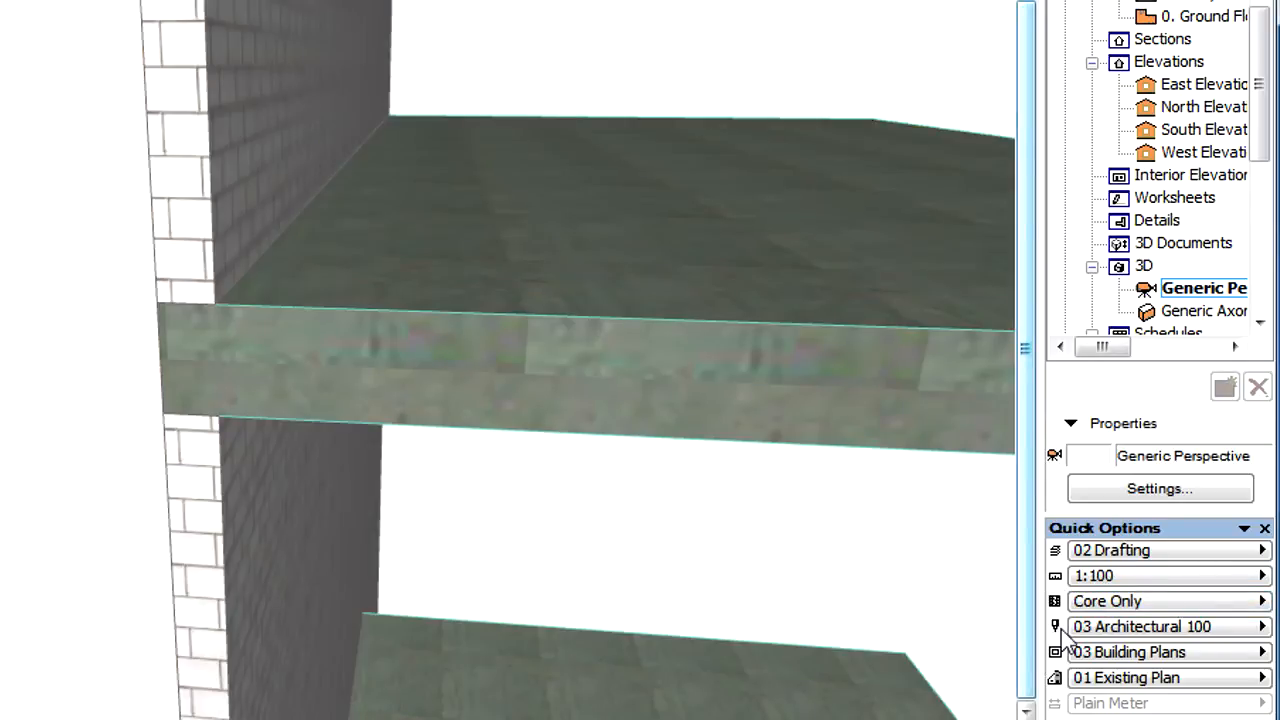
# Step: Switch Partial Structure Display to Without Finishes, then reopen the structure display choices
pyautogui.click(1160, 601)
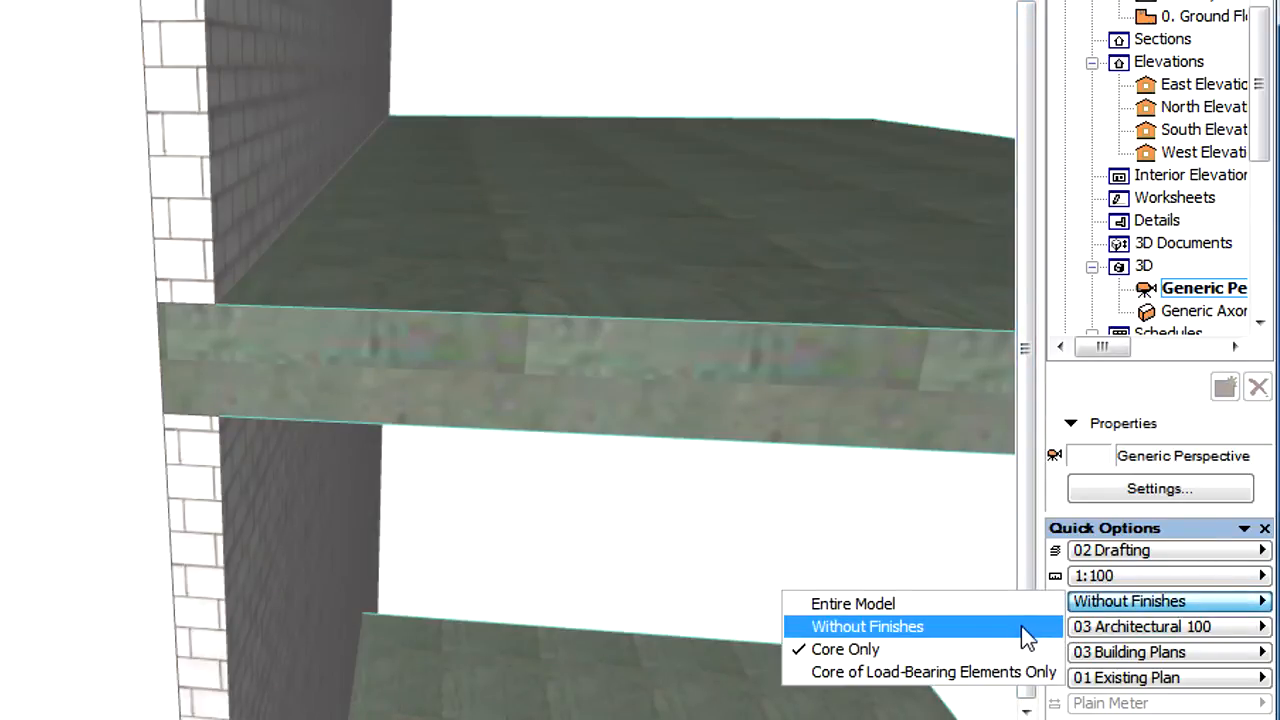
pyautogui.click(867, 626)
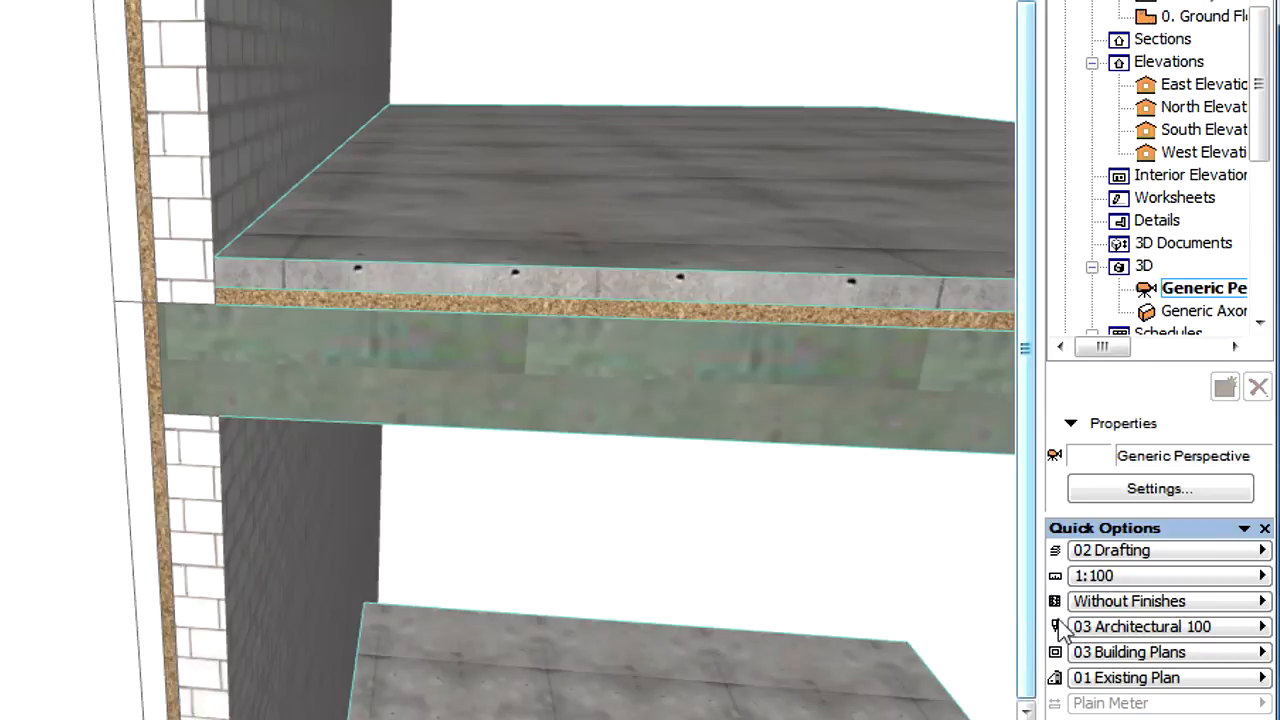
pyautogui.click(1128, 601)
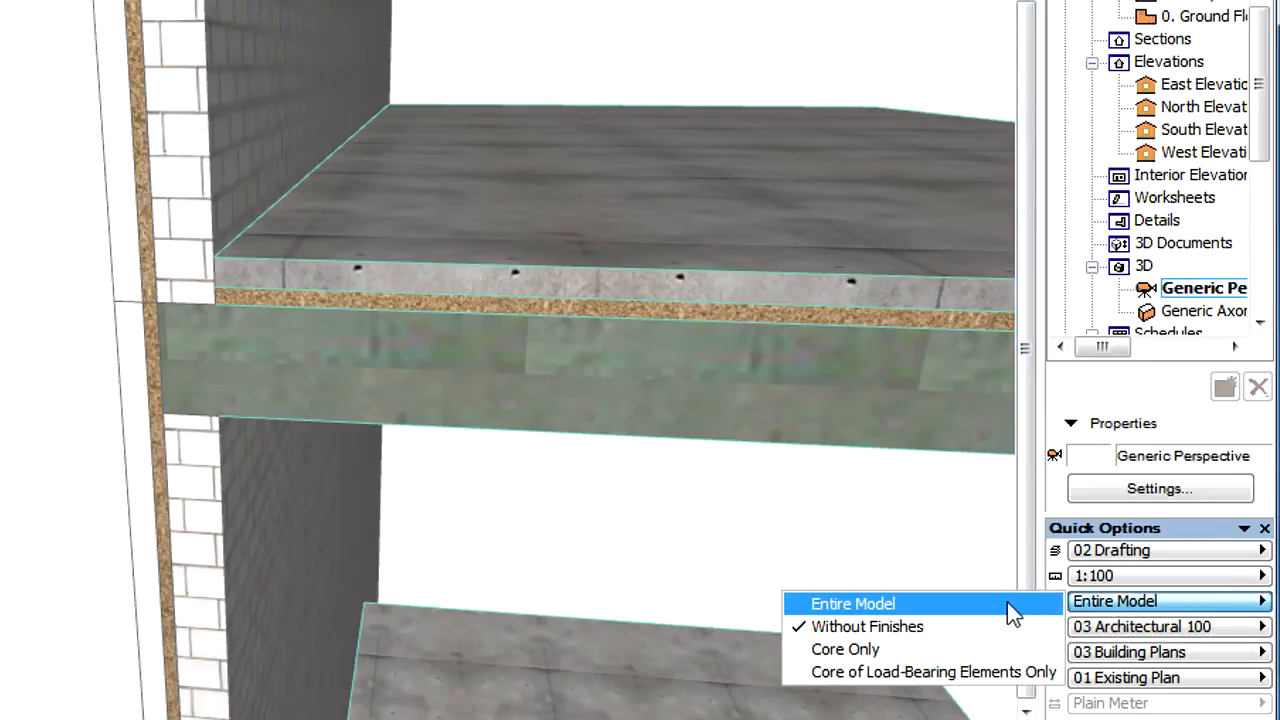